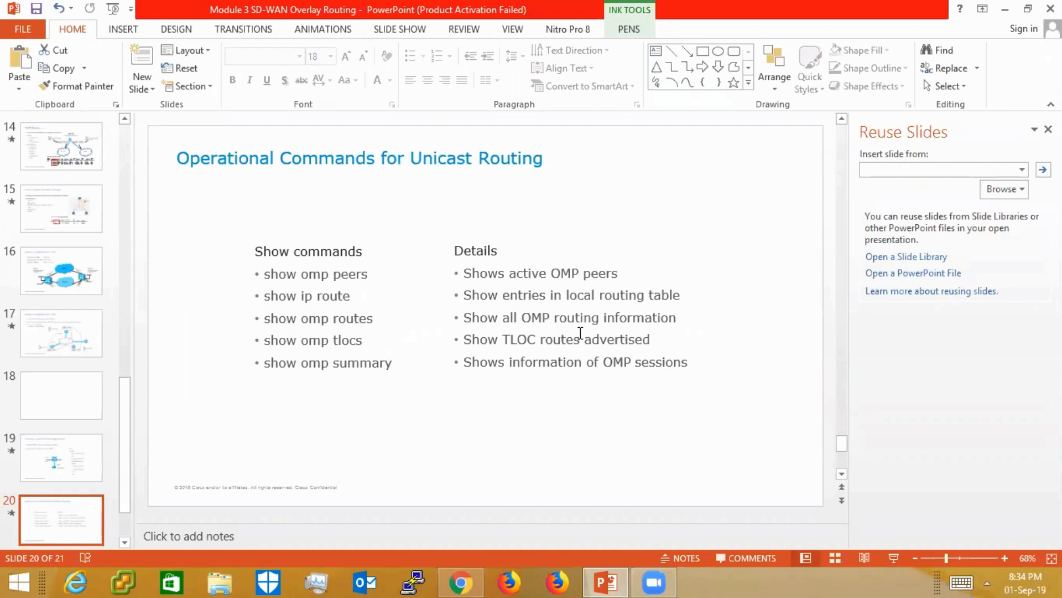
# Switch from the PowerPoint deck to Chrome showing online.uninets.com.
pyautogui.click(460, 597)
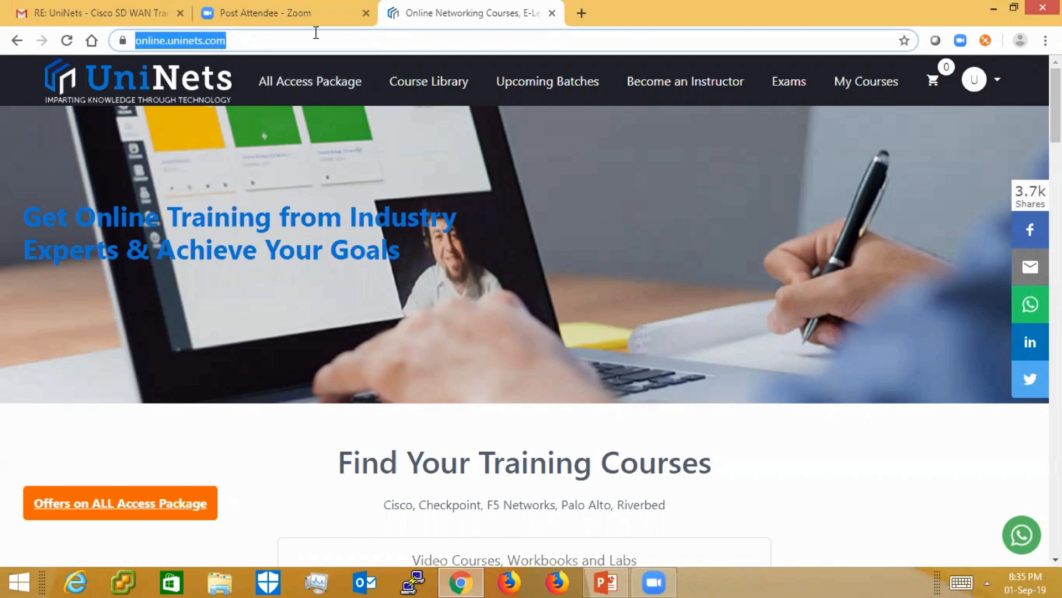
pyautogui.moveTo(892, 98)
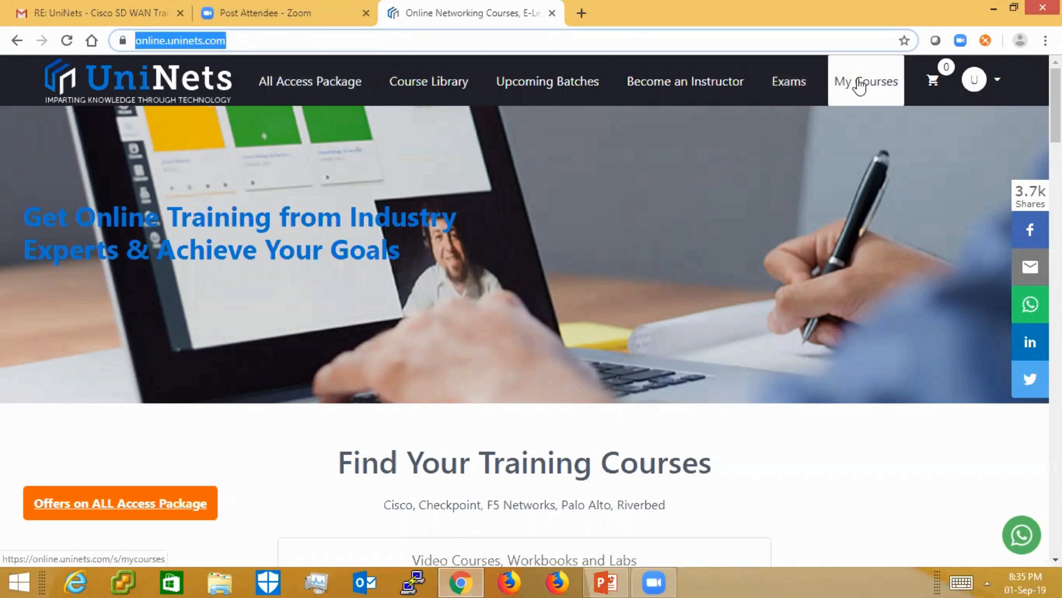
# Go to My Courses listing the enrolled Cisco SD-WAN batch and workbook.
pyautogui.click(865, 82)
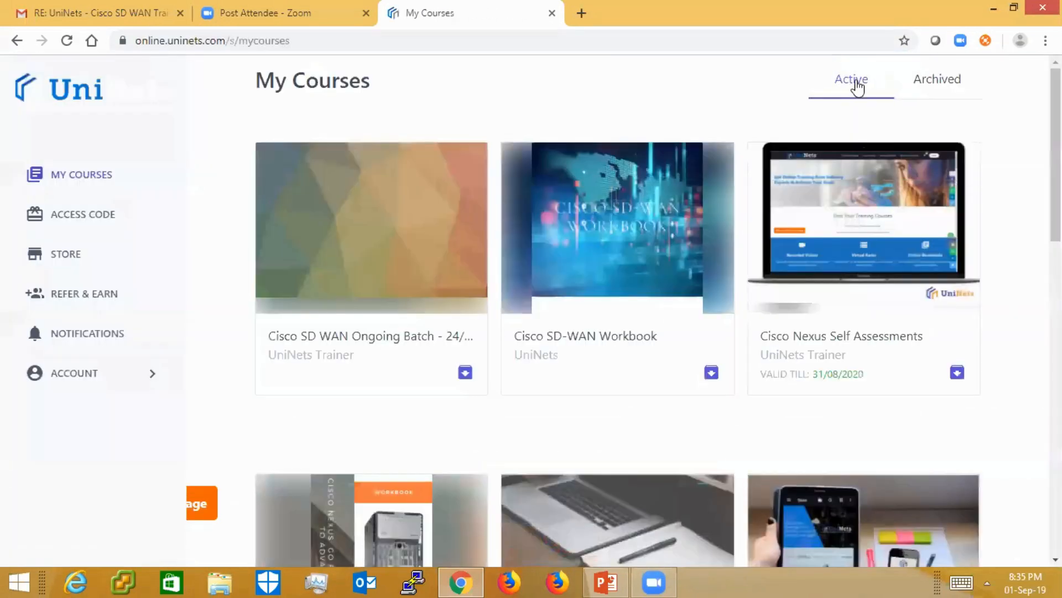
pyautogui.moveTo(401, 269)
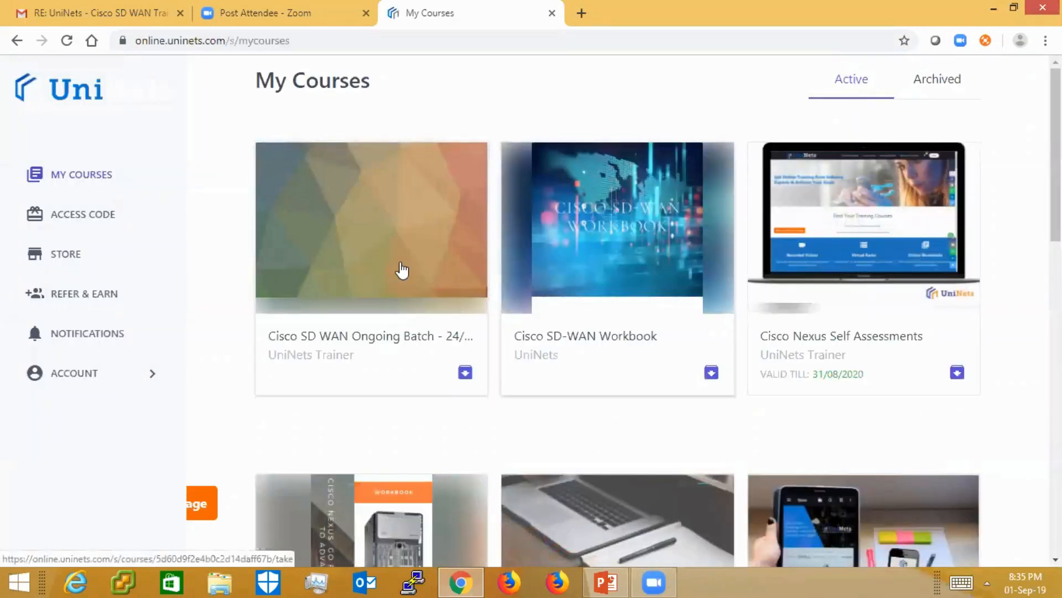
pyautogui.moveTo(458, 250)
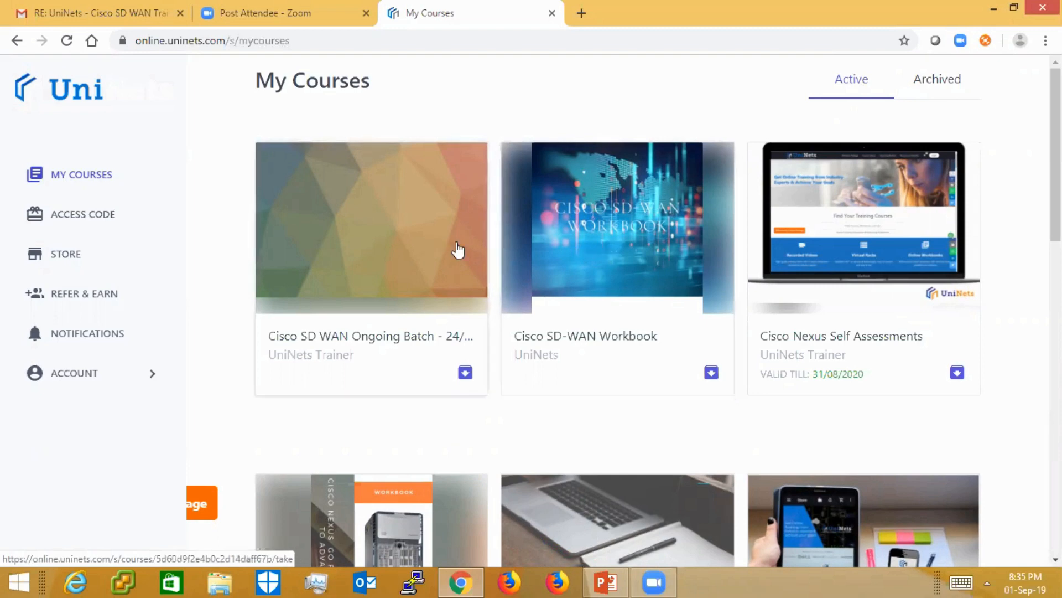
pyautogui.moveTo(538, 256)
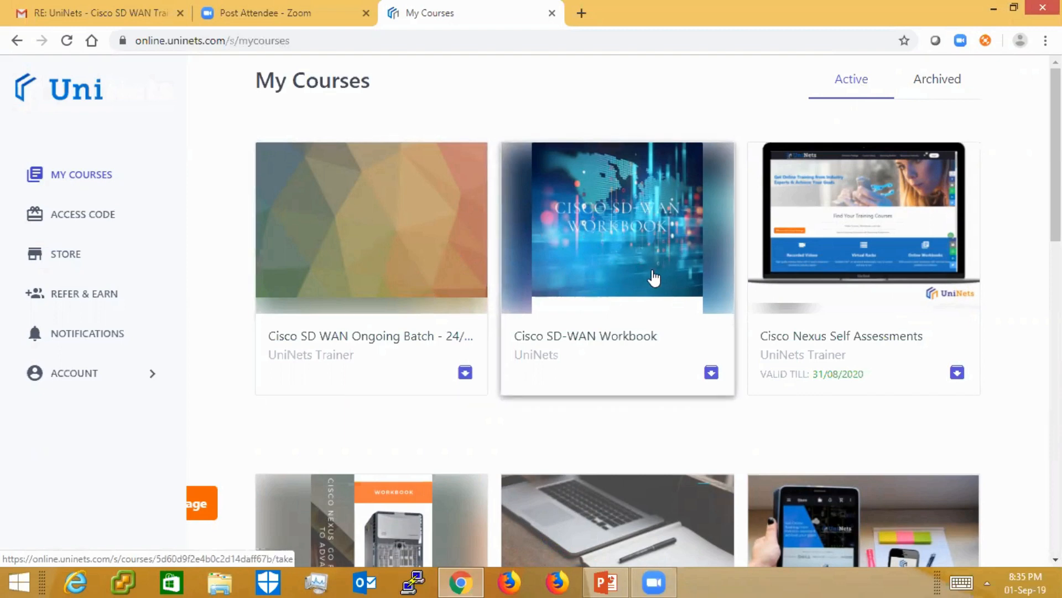
pyautogui.moveTo(392, 291)
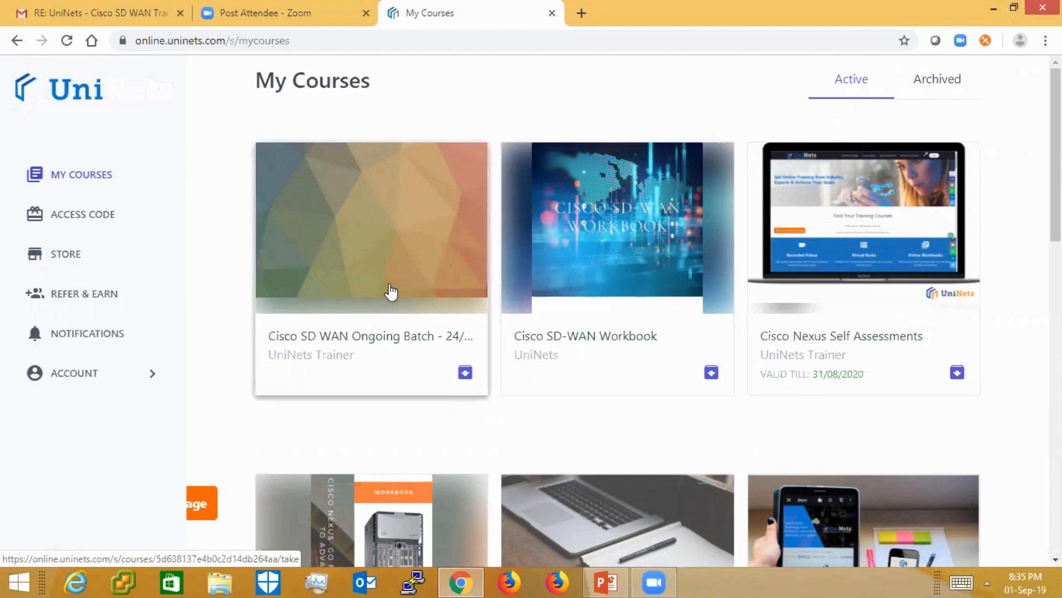
pyautogui.moveTo(664, 238)
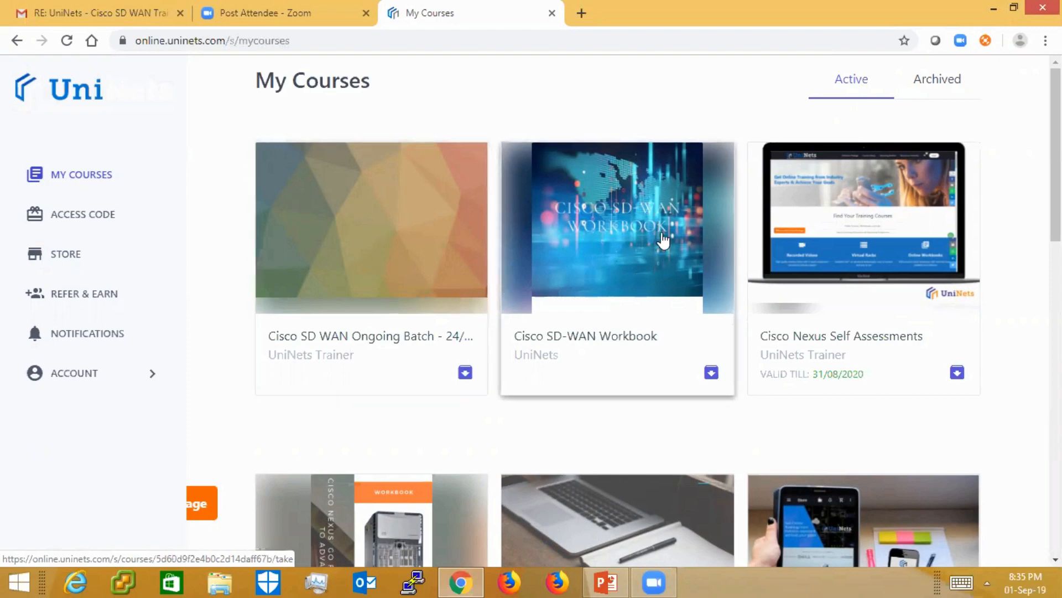
pyautogui.moveTo(440, 243)
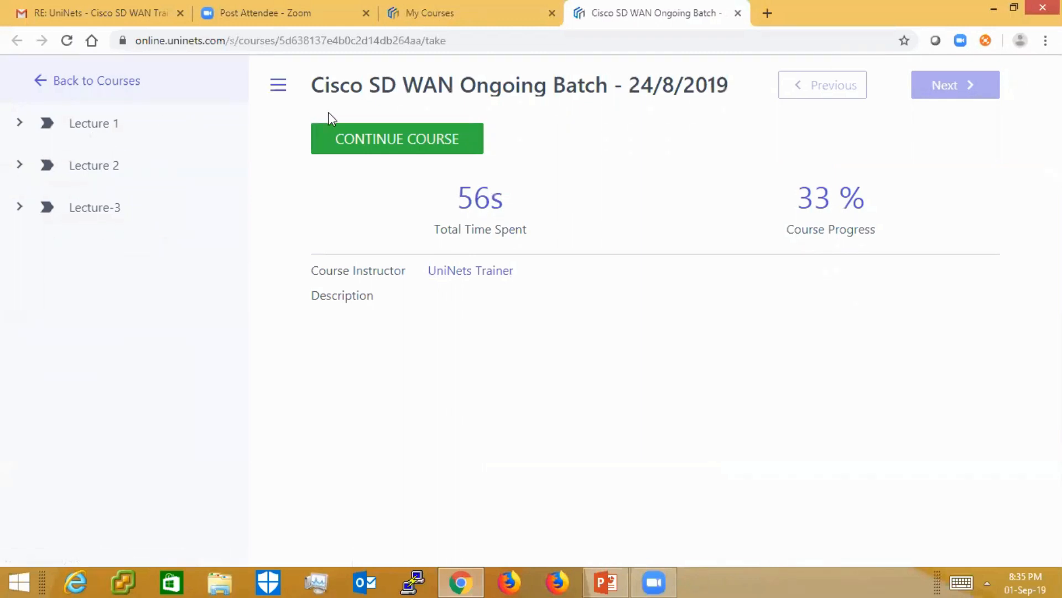
# Expand Lecture 1, Lecture 2 and Lecture-3 in the course sidebar.
pyautogui.click(396, 139)
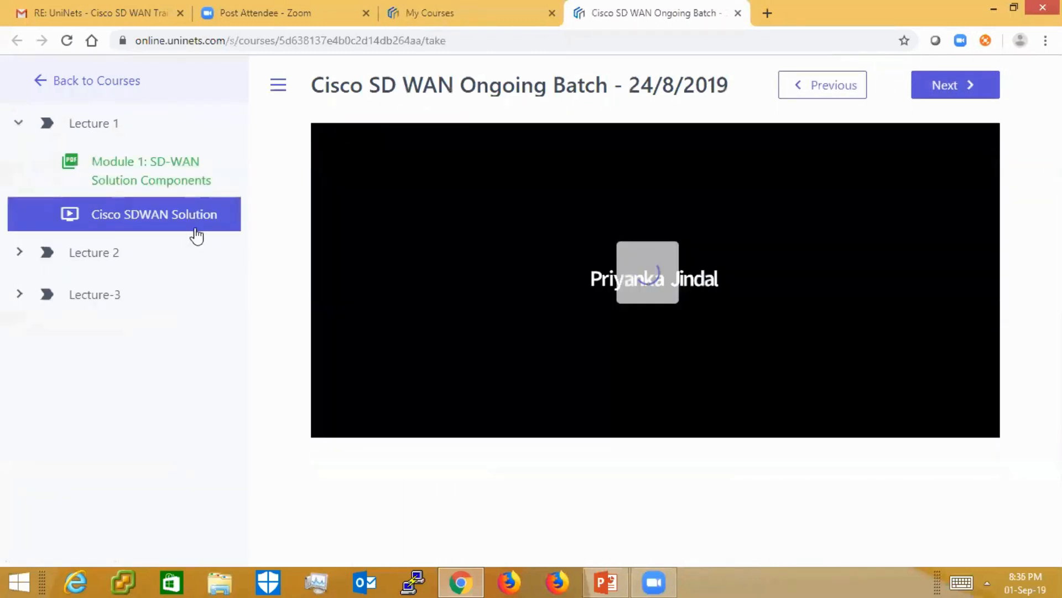
pyautogui.click(94, 252)
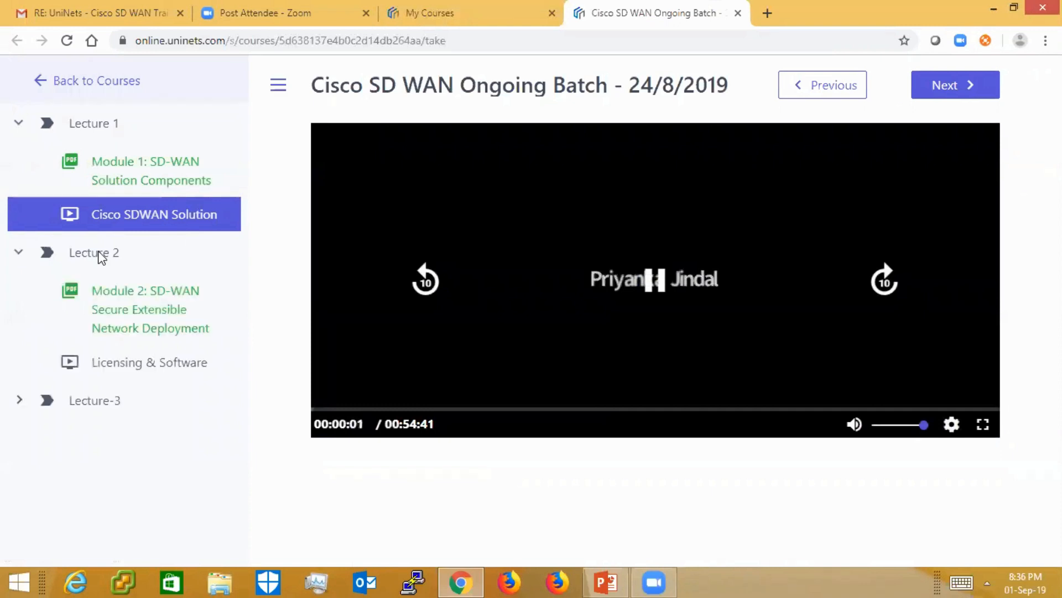
pyautogui.click(94, 401)
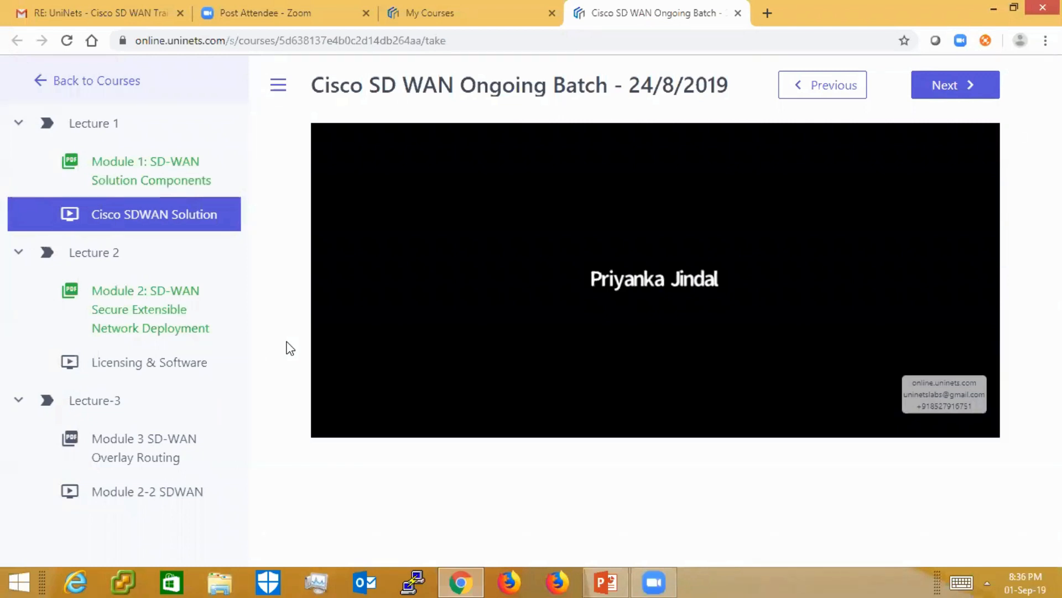
pyautogui.moveTo(62, 84)
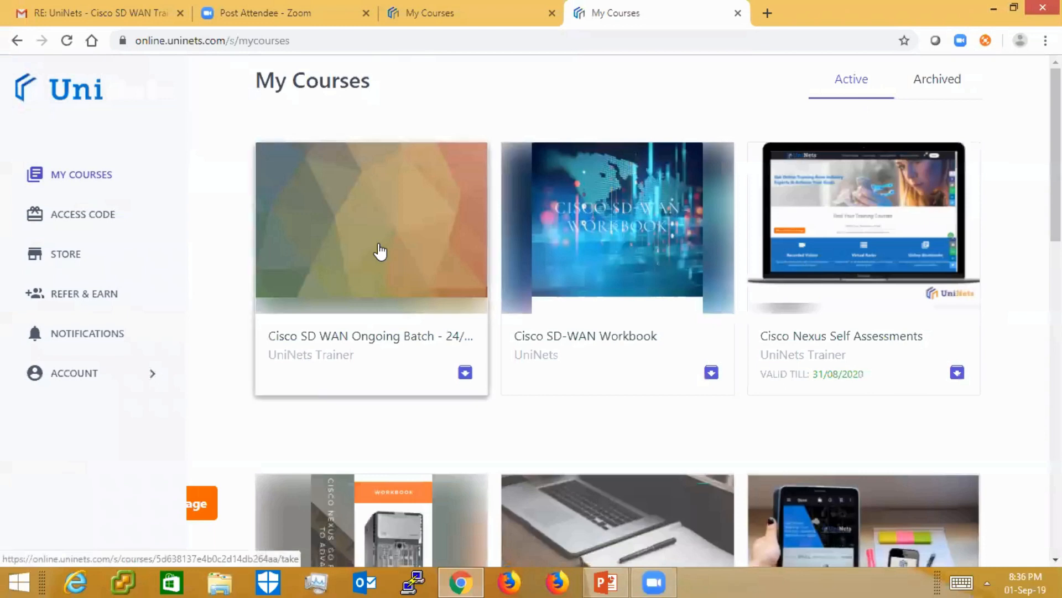
pyautogui.moveTo(600, 230)
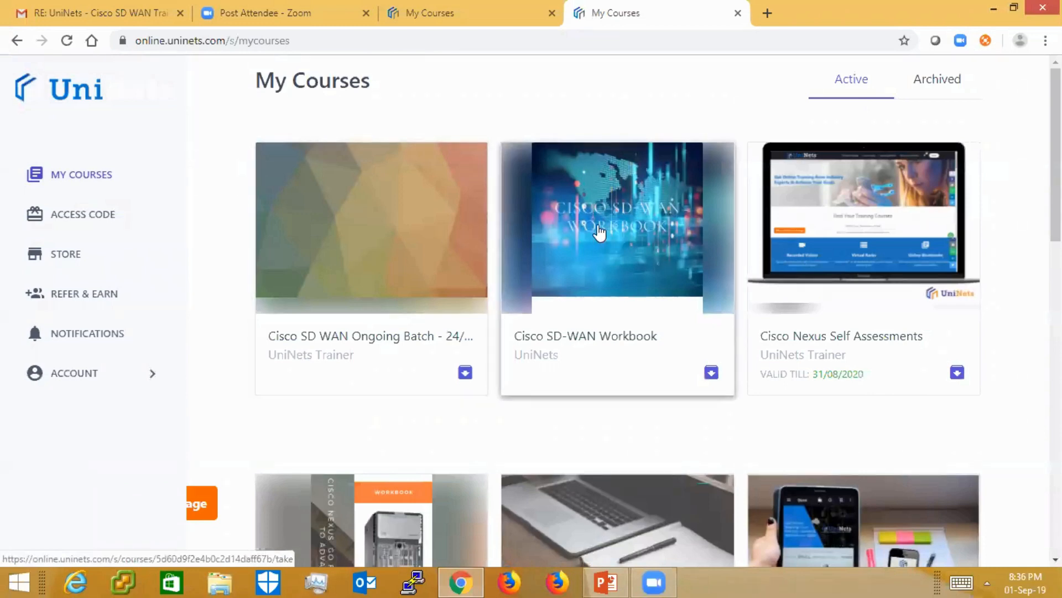
pyautogui.moveTo(624, 232)
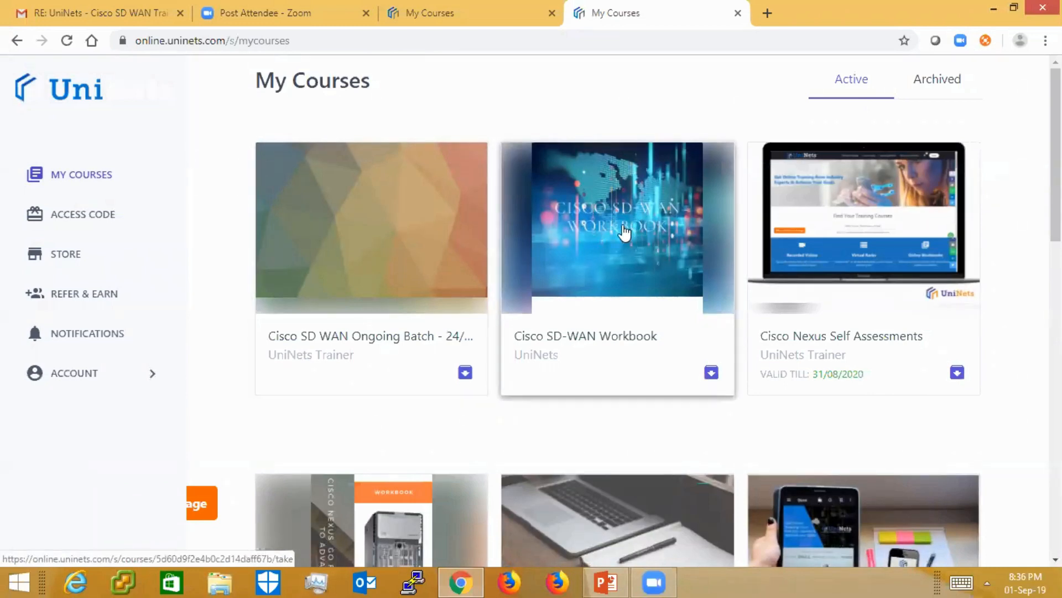
# Open the Cisco SD-WAN Workbook course and continue where it was left off.
pyautogui.click(623, 232)
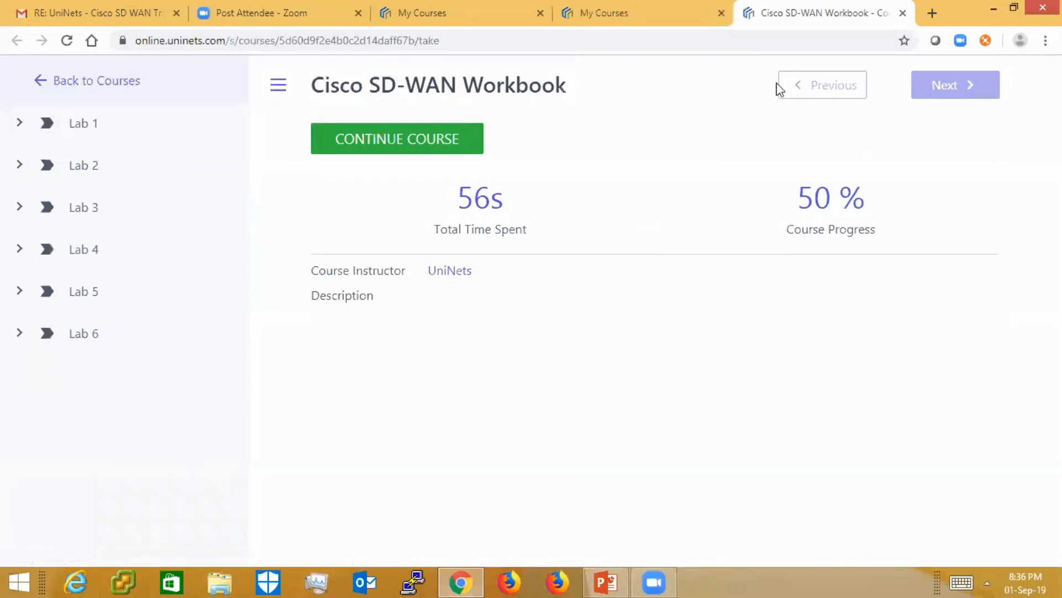
pyautogui.moveTo(368, 143)
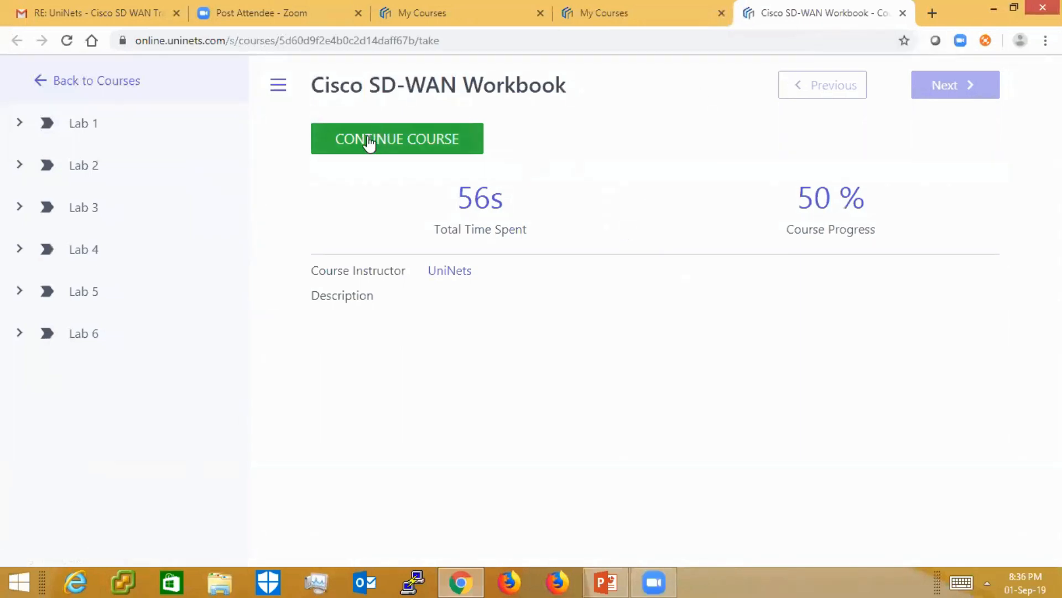
pyautogui.click(396, 138)
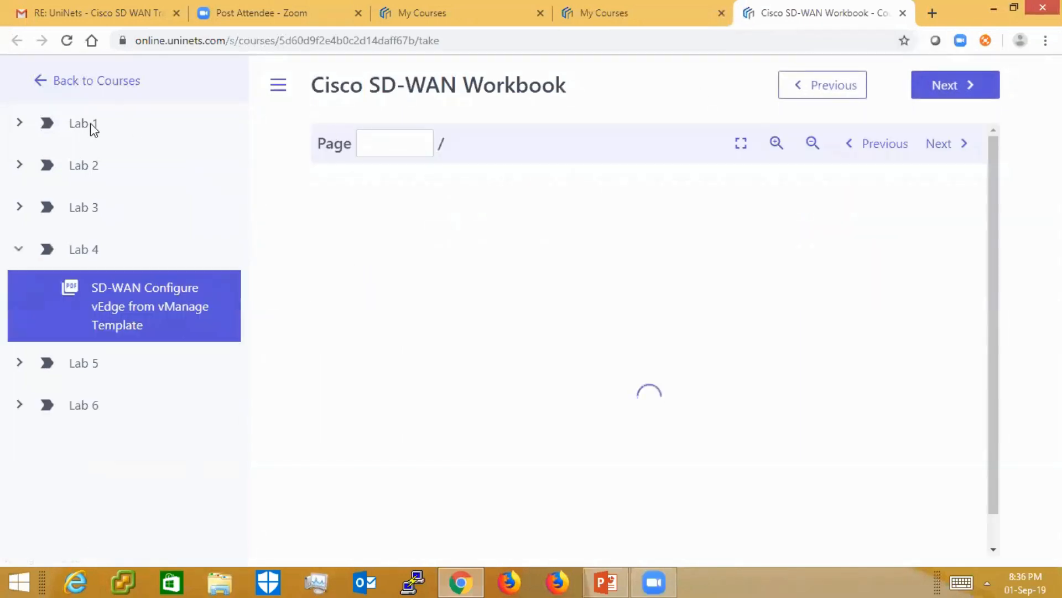
# Expand Lab 1 and read the workbook PDF through pages 1 to 3.
pyautogui.click(82, 123)
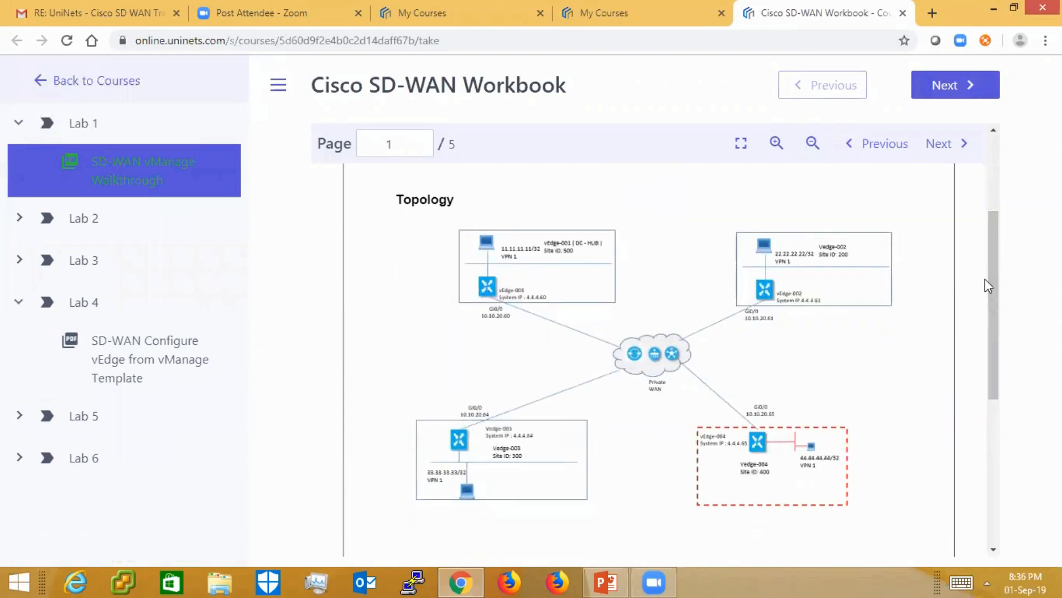
pyautogui.moveTo(994, 284)
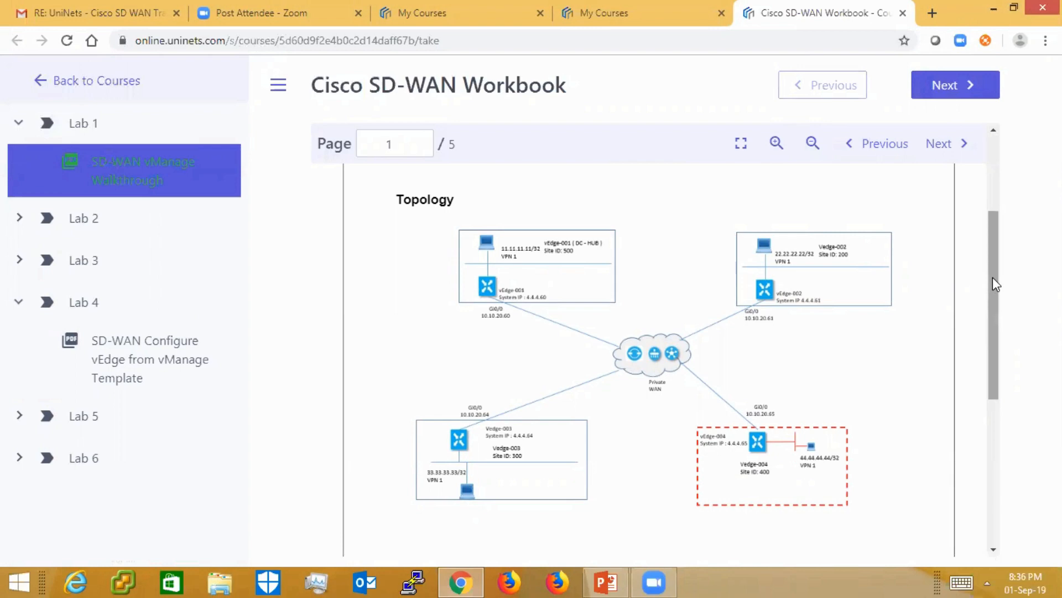
pyautogui.moveTo(184, 236)
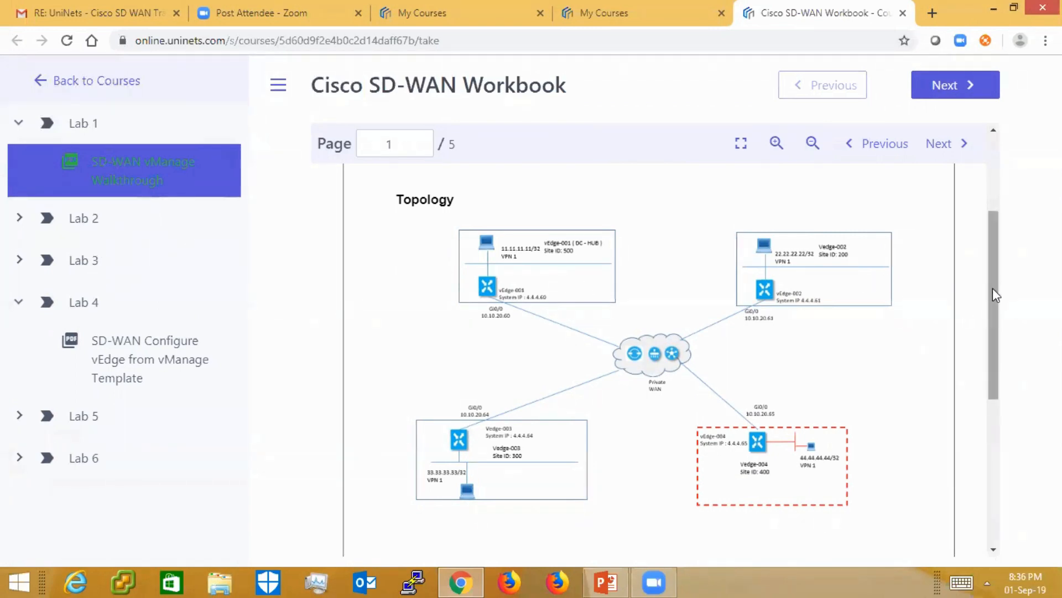
pyautogui.scroll(-3)
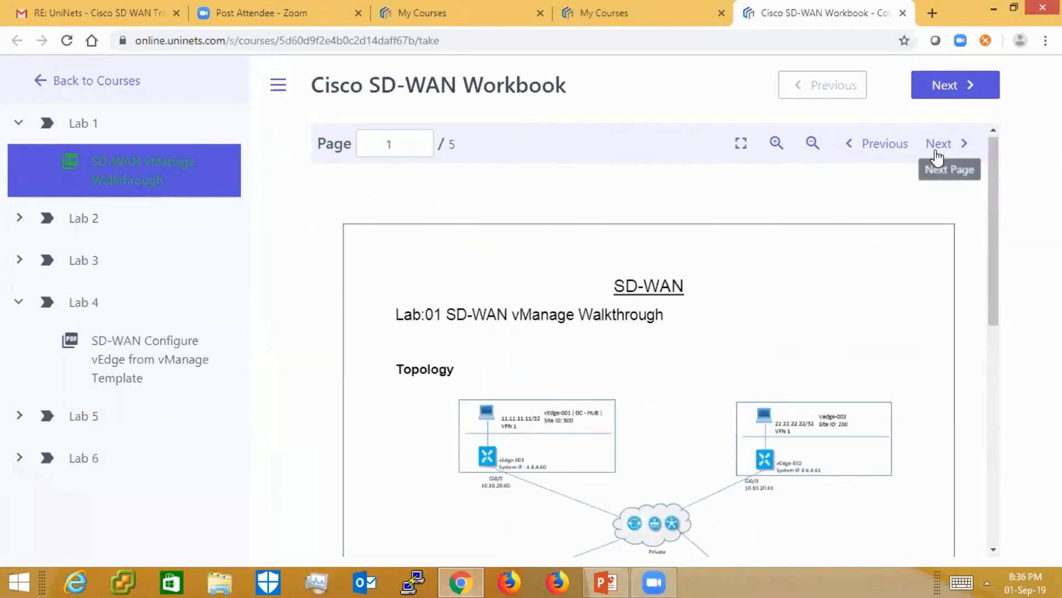
pyautogui.click(943, 142)
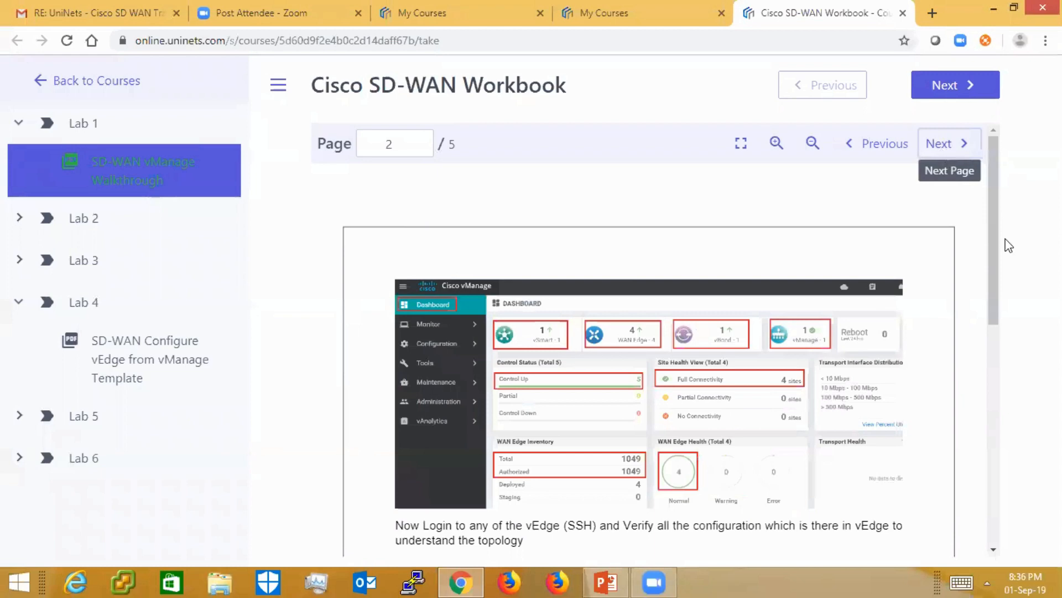
pyautogui.scroll(-3)
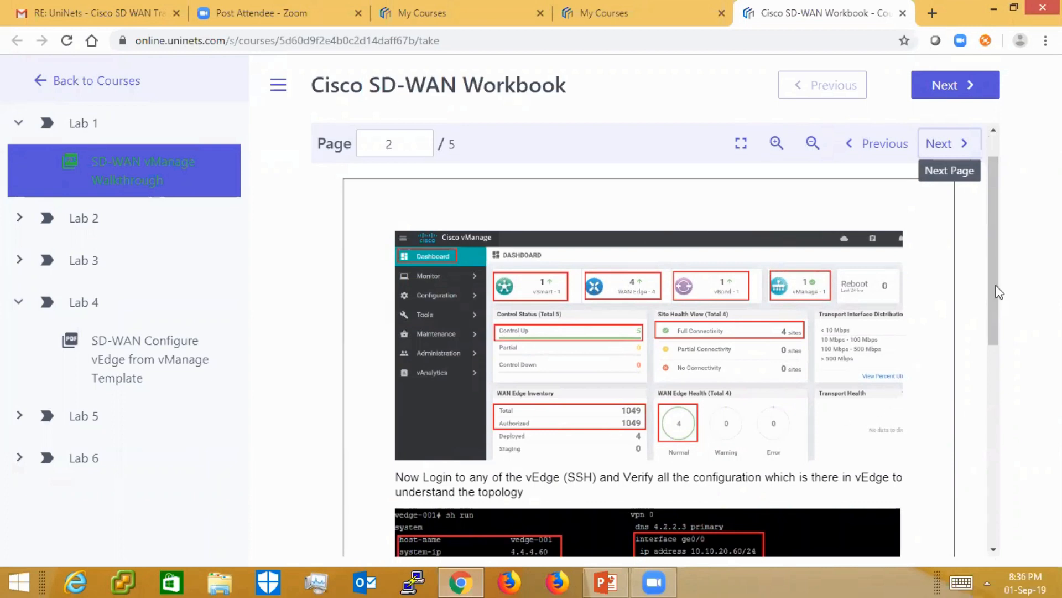
pyautogui.scroll(-3)
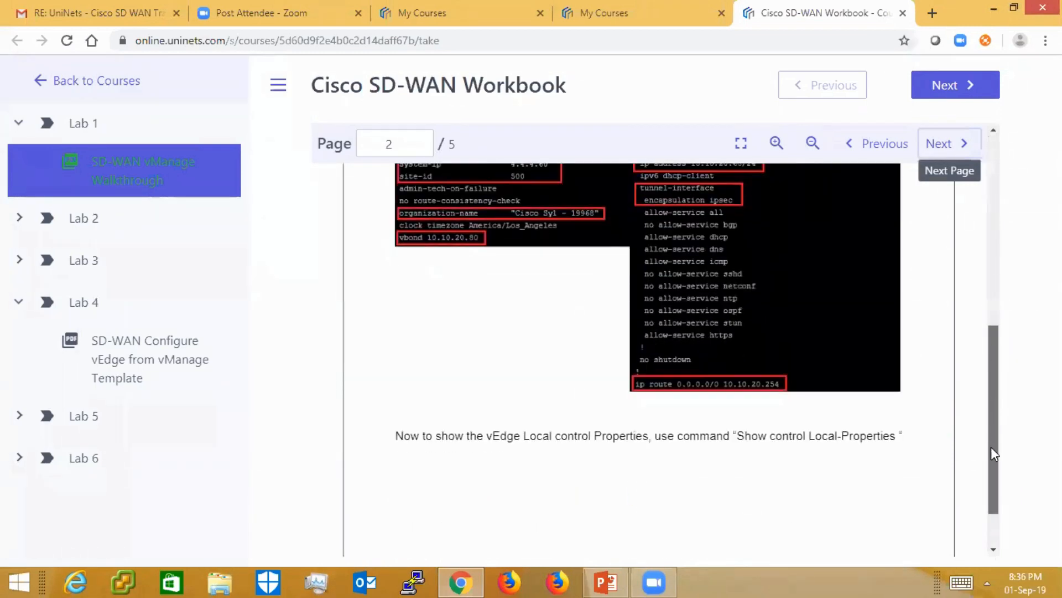
pyautogui.click(948, 143)
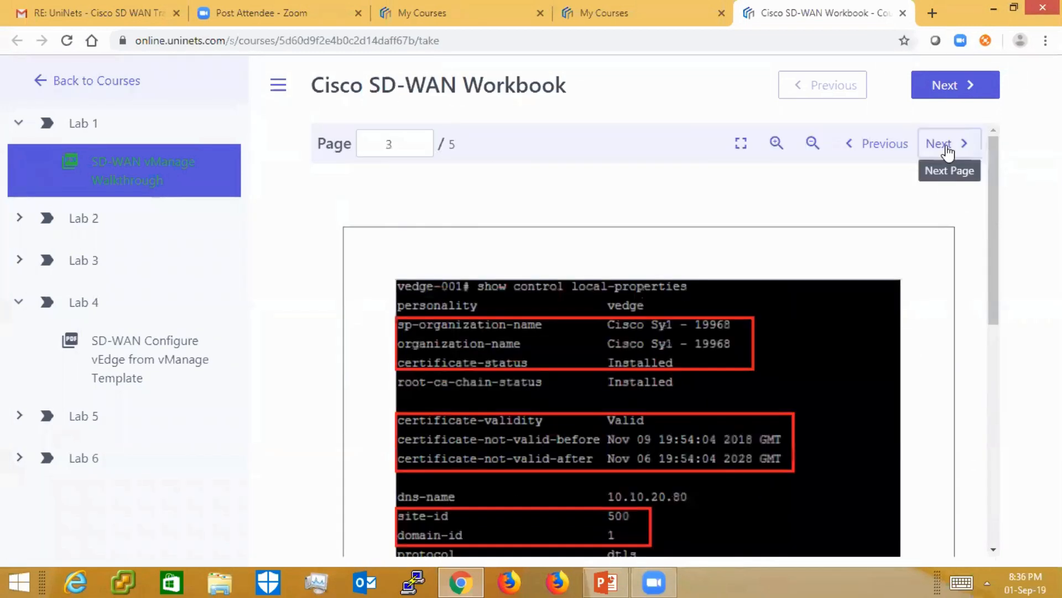
# Advance the workbook PDF through page 4 to its final page 5 of 5.
pyautogui.scroll(-3)
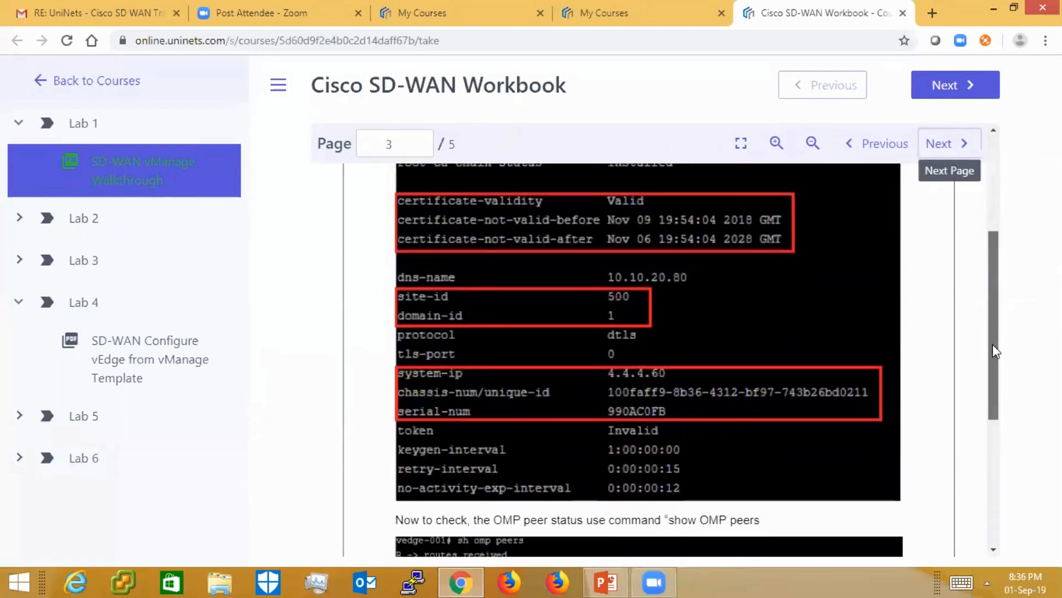
pyautogui.scroll(-3)
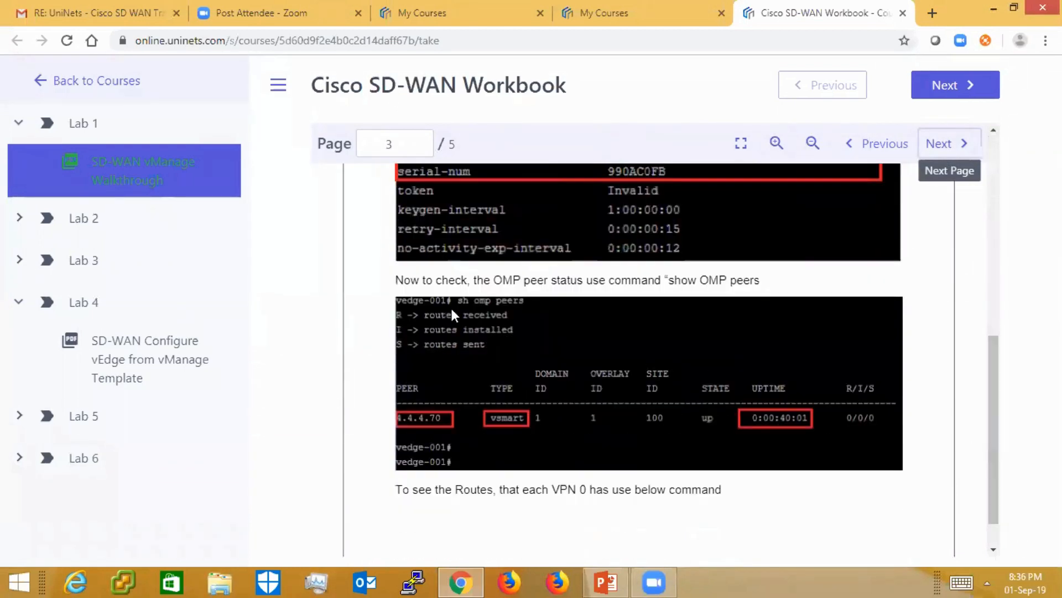
pyautogui.moveTo(520, 310)
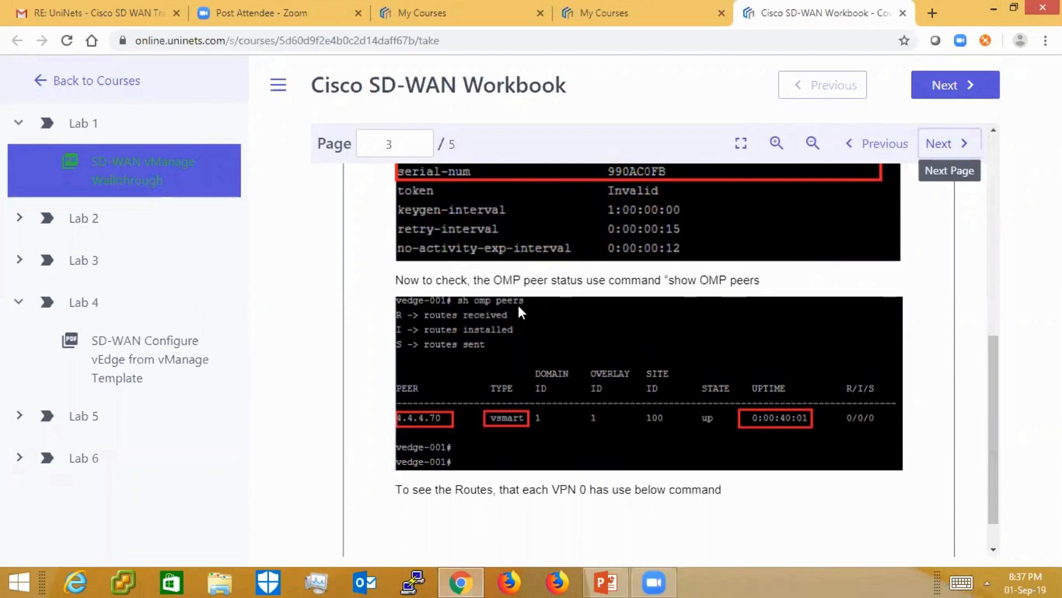
pyautogui.moveTo(945, 291)
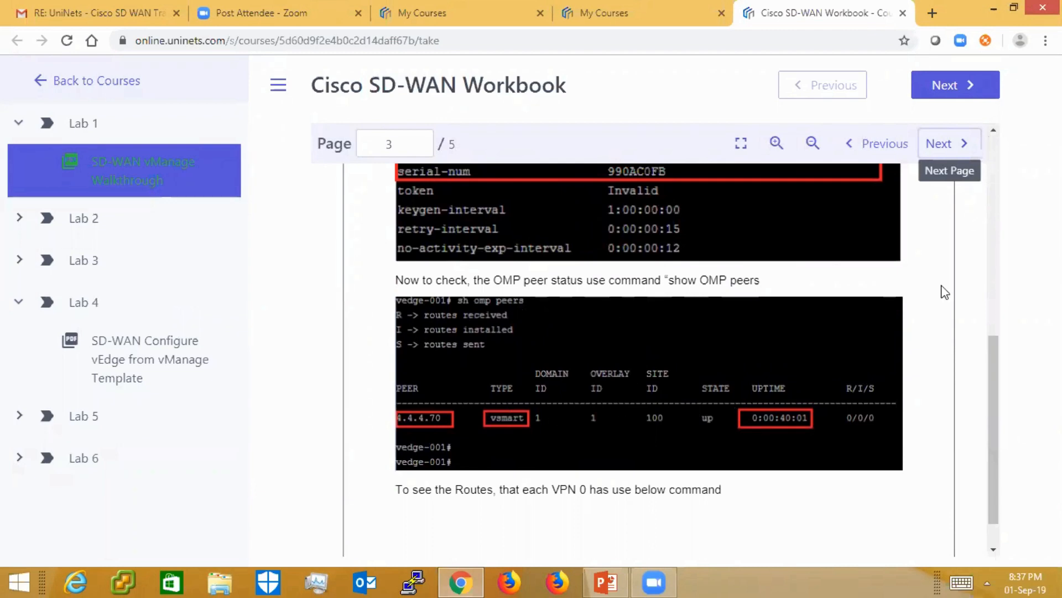
pyautogui.click(943, 143)
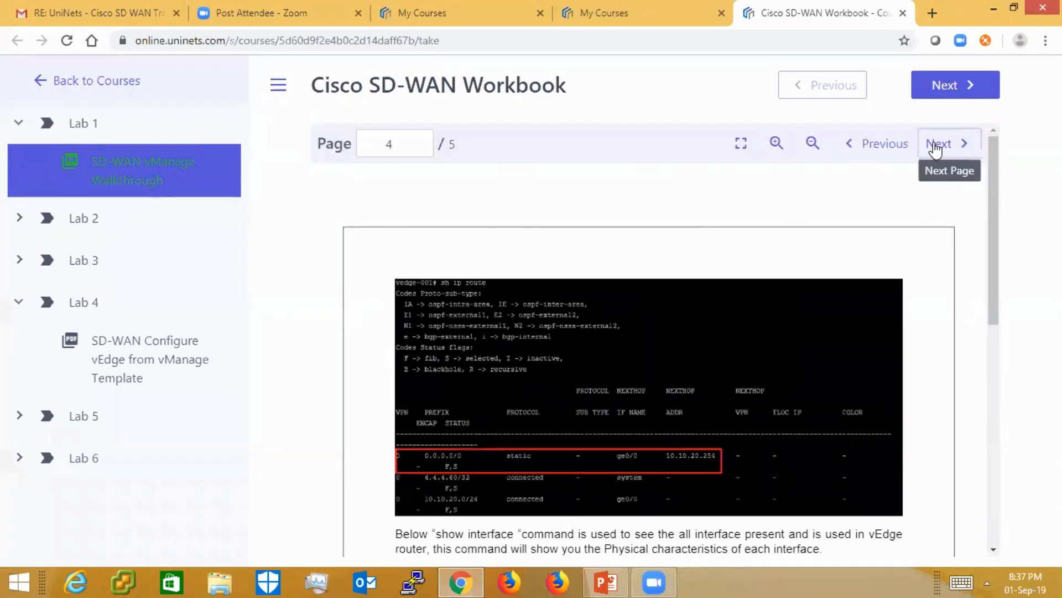
pyautogui.click(945, 142)
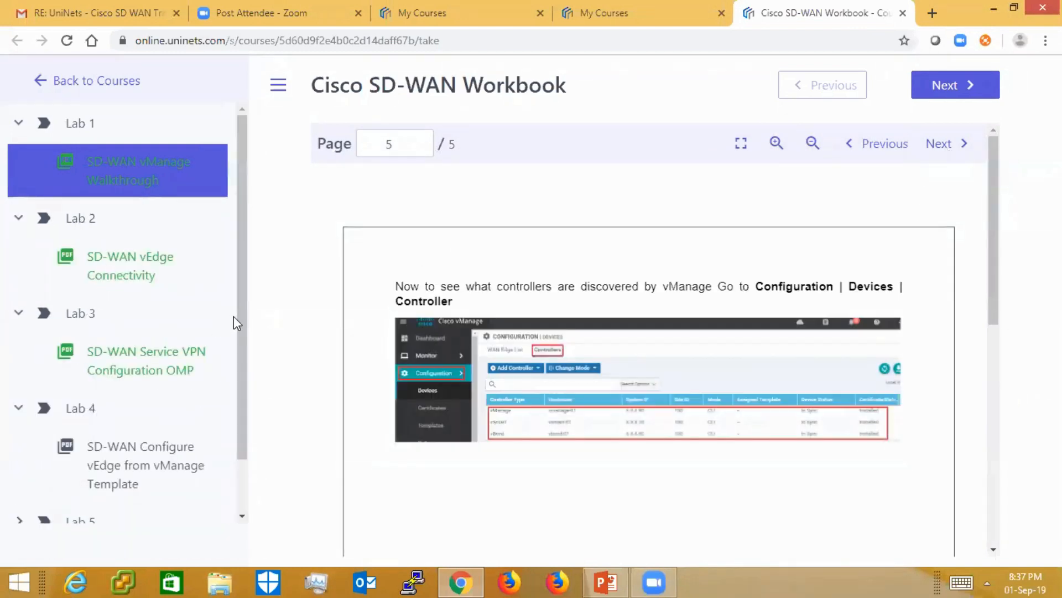
# Expand Lab 5 in the course outline to reveal its lesson PDF.
pyautogui.scroll(-3)
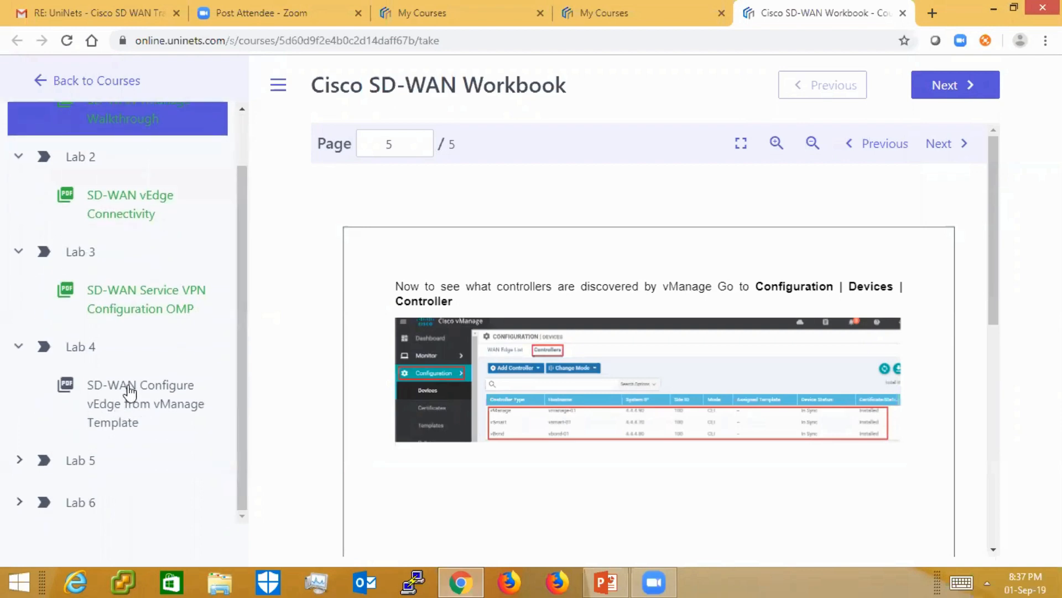
pyautogui.click(79, 460)
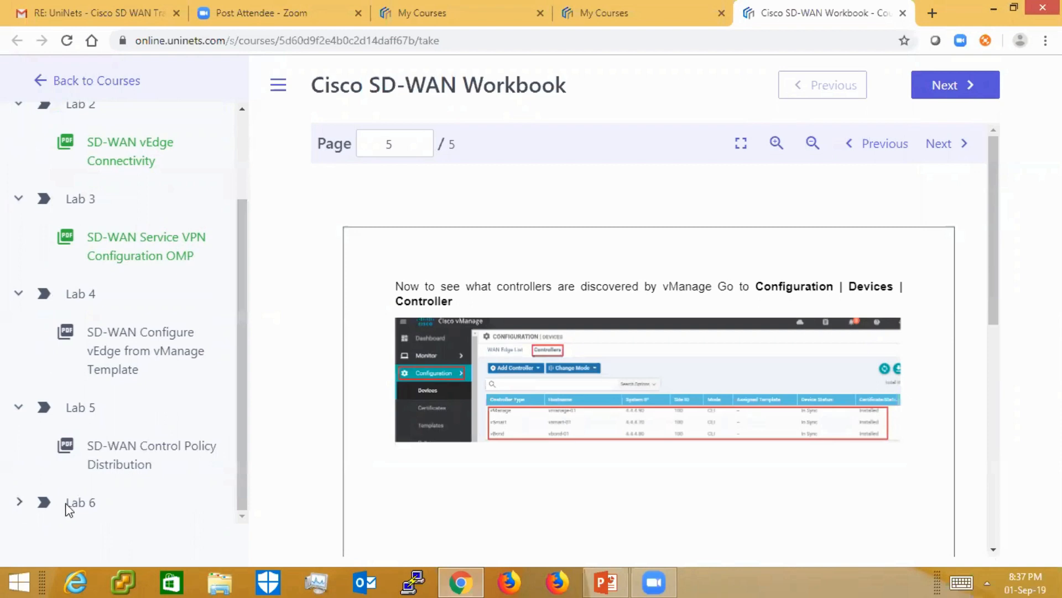
pyautogui.scroll(-3)
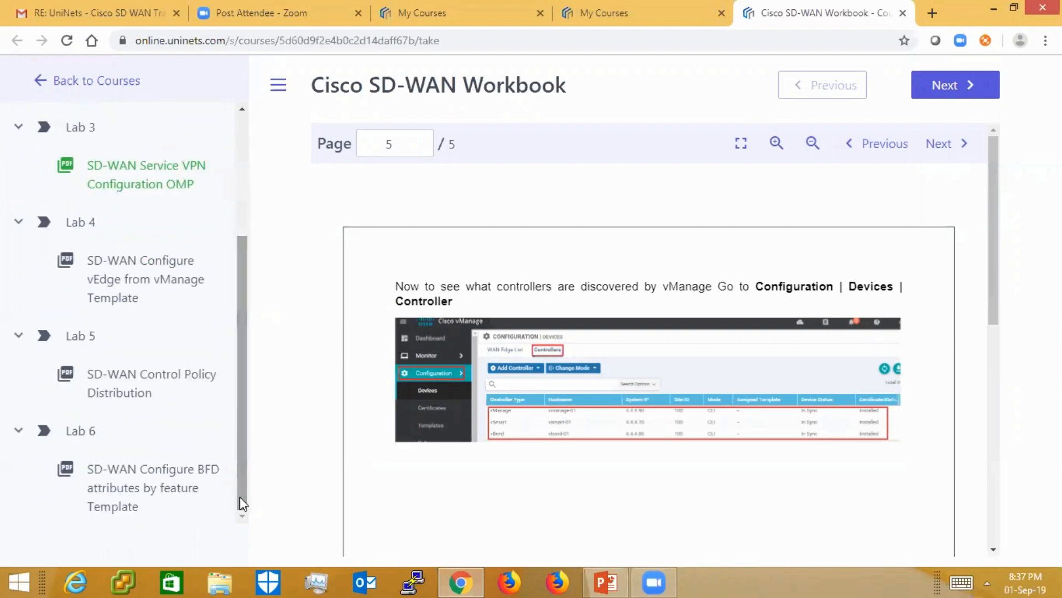
pyautogui.moveTo(149, 321)
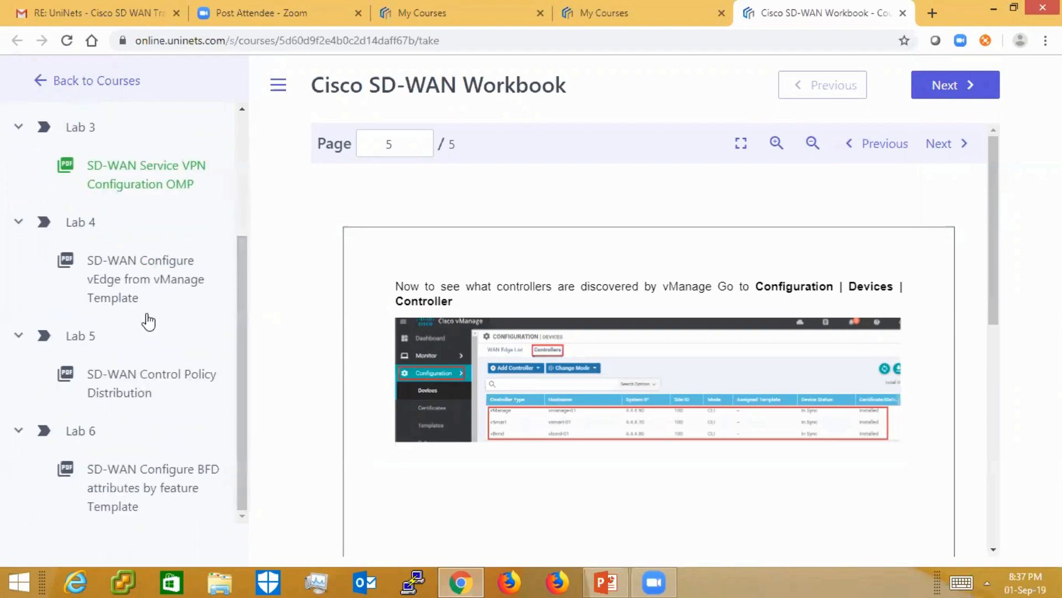
pyautogui.moveTo(117, 505)
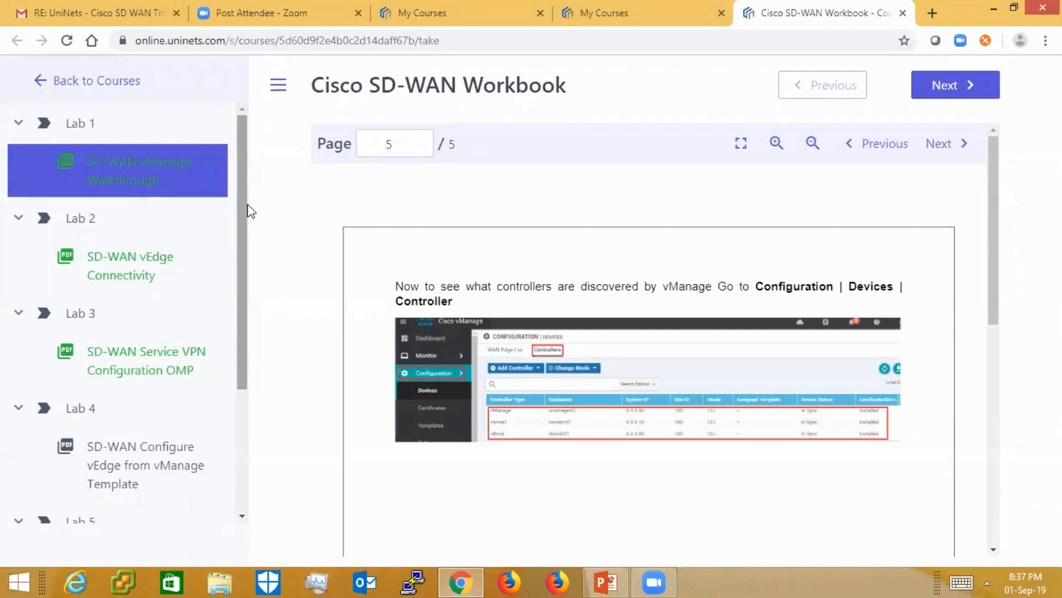
pyautogui.moveTo(19, 123)
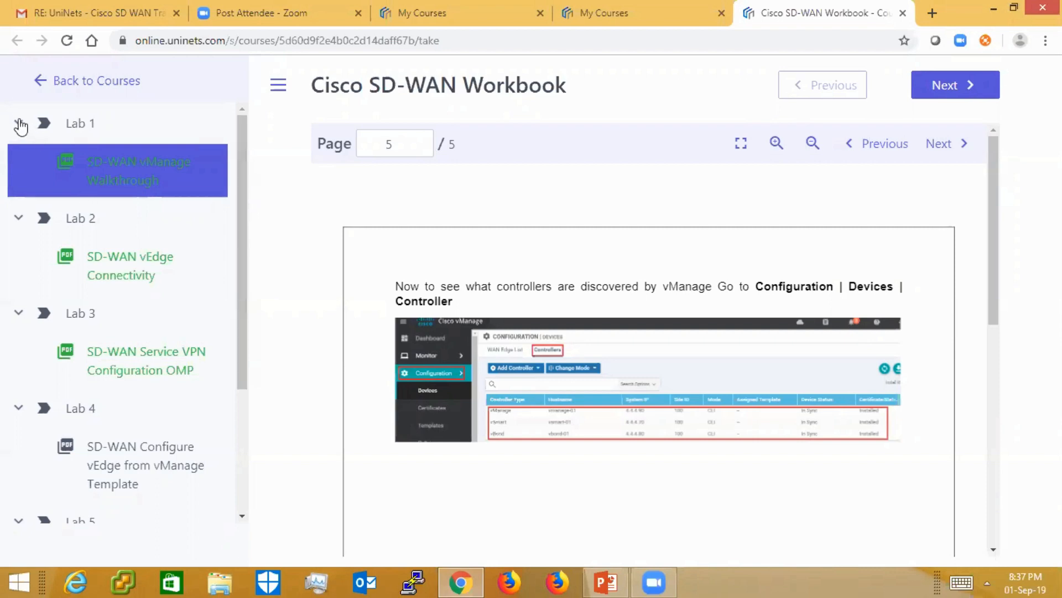
# Collapse Lab 1 and Lab 5 in the course outline, keeping page 5 displayed.
pyautogui.click(18, 123)
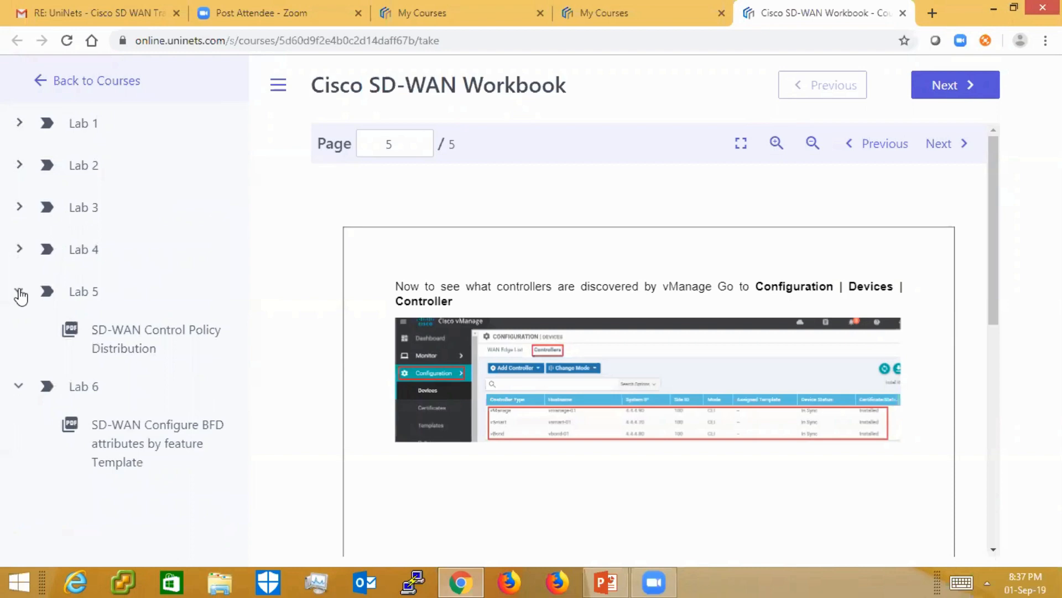
pyautogui.click(19, 292)
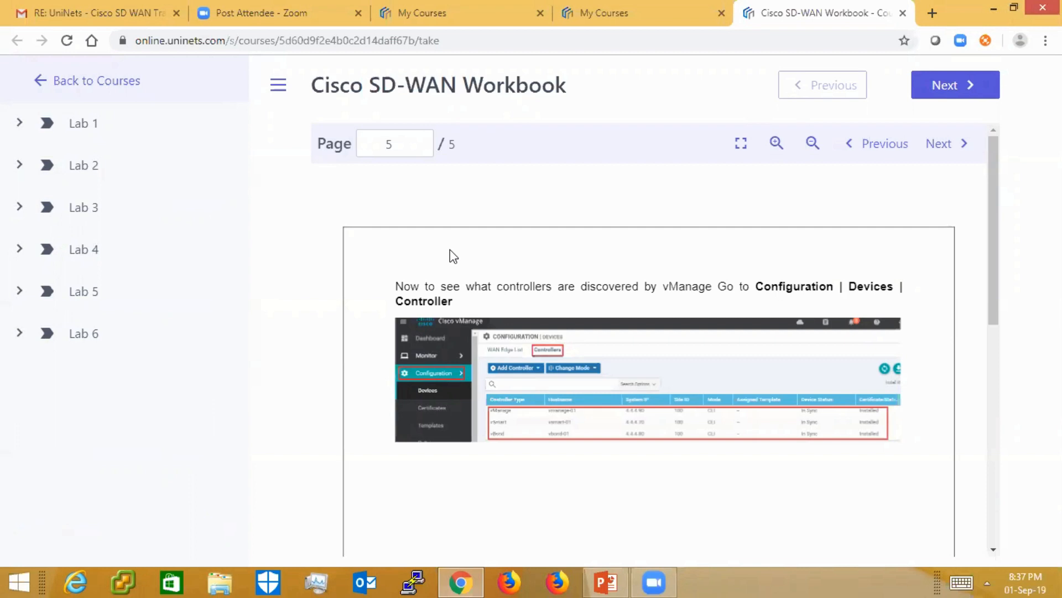
pyautogui.moveTo(674, 312)
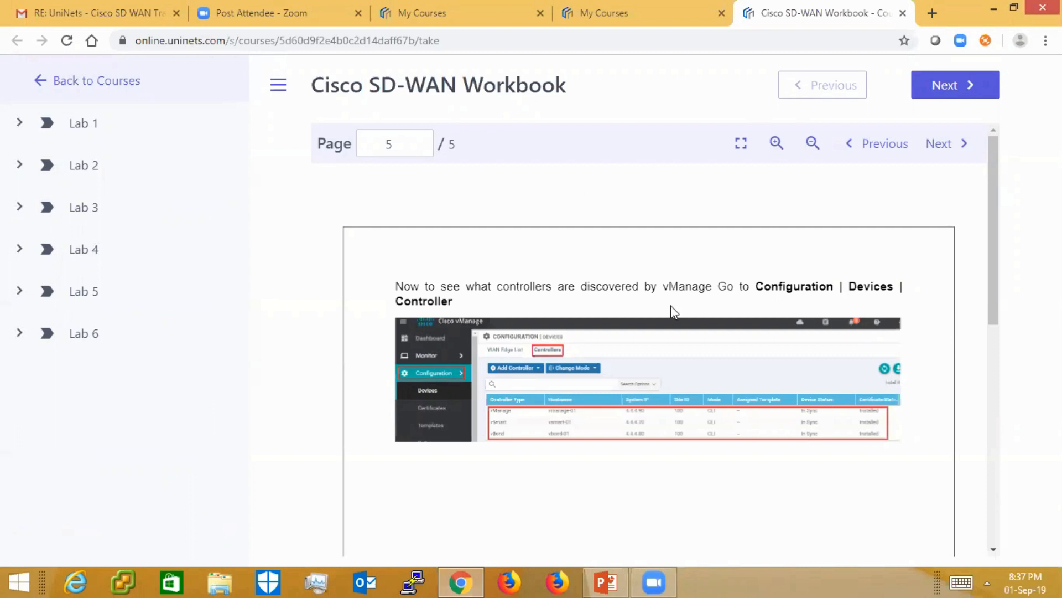
pyautogui.moveTo(813, 489)
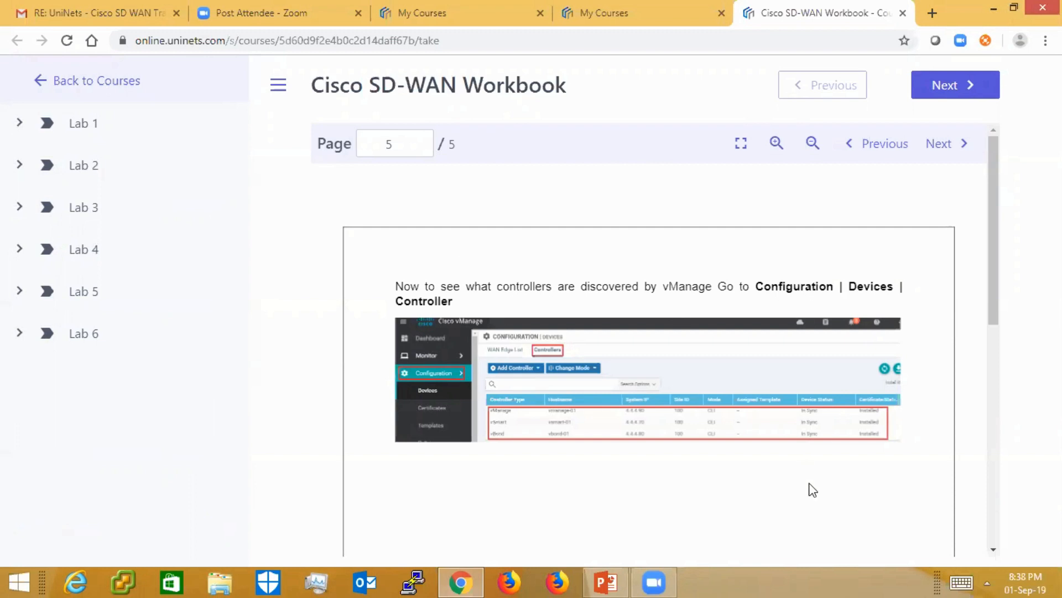
pyautogui.moveTo(637, 523)
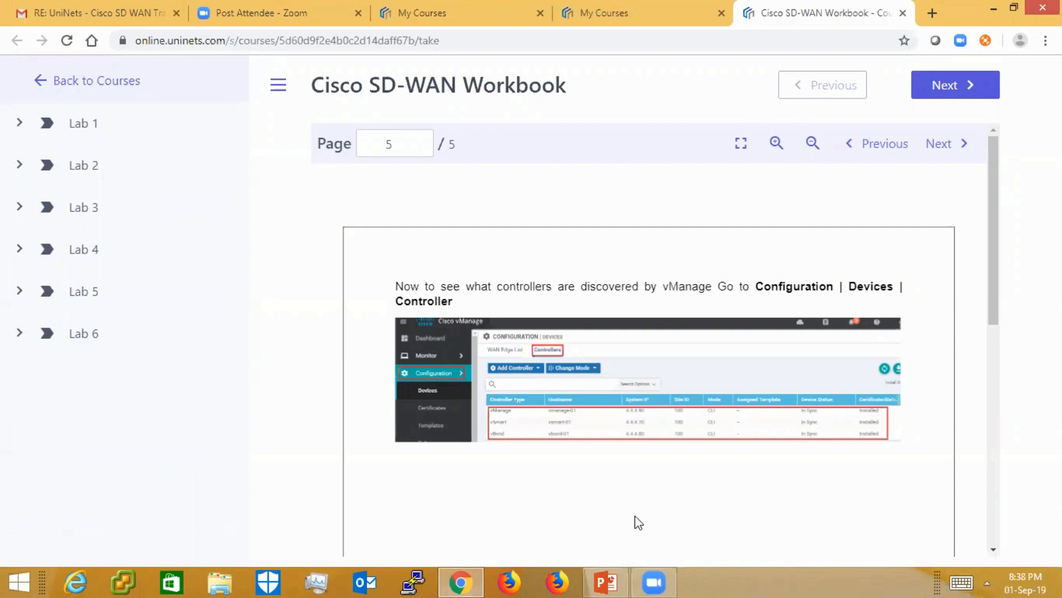
pyautogui.moveTo(707, 316)
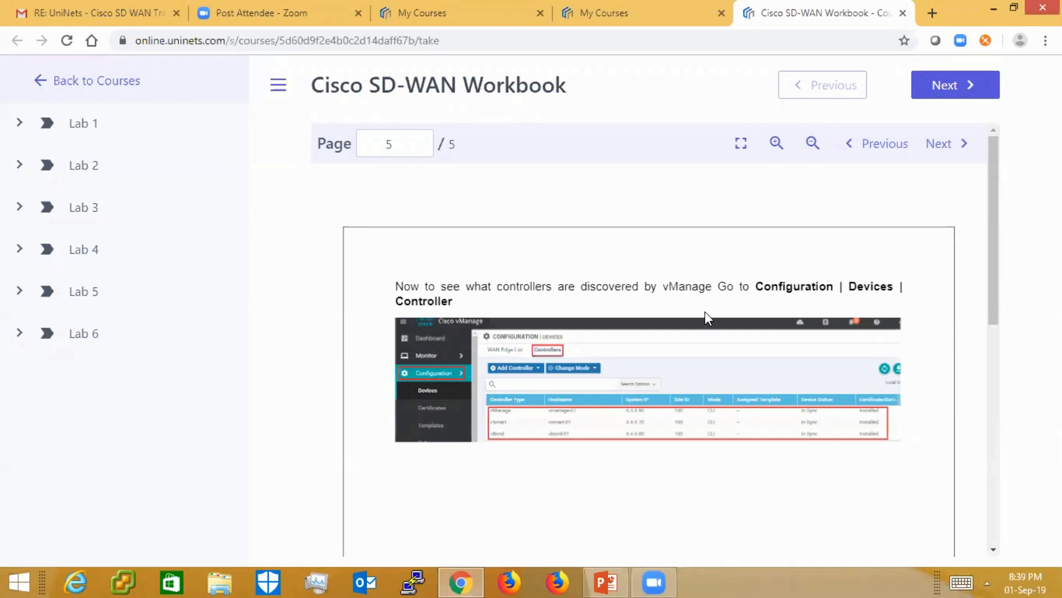
pyautogui.moveTo(642, 533)
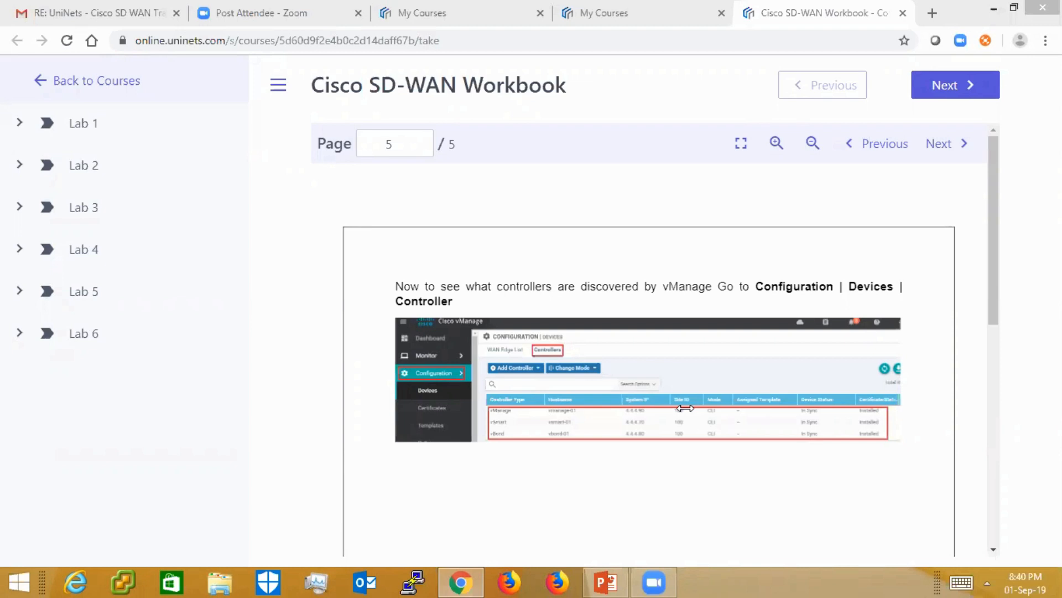
pyautogui.moveTo(793, 299)
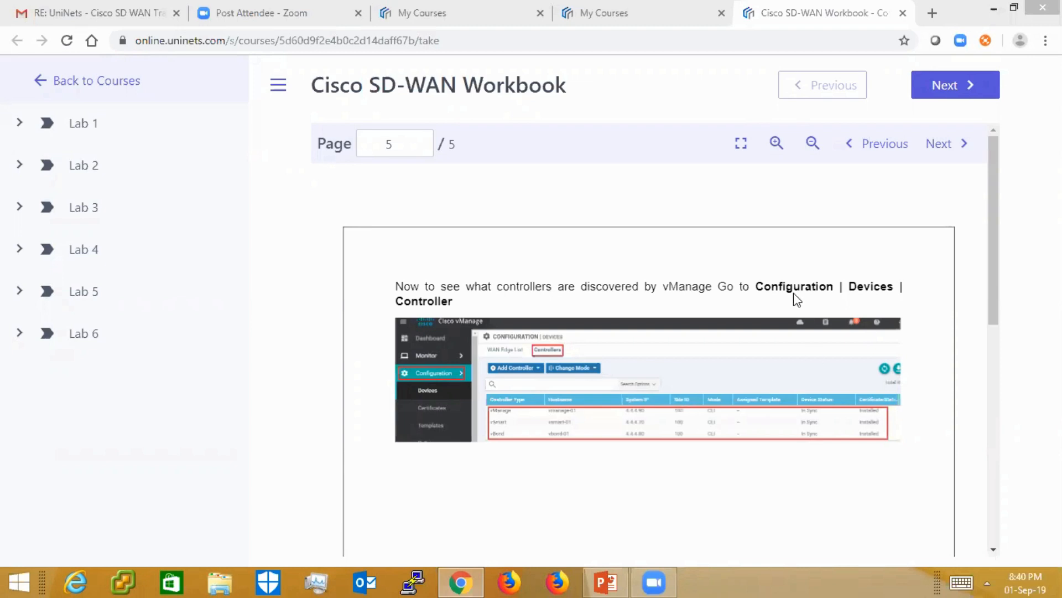